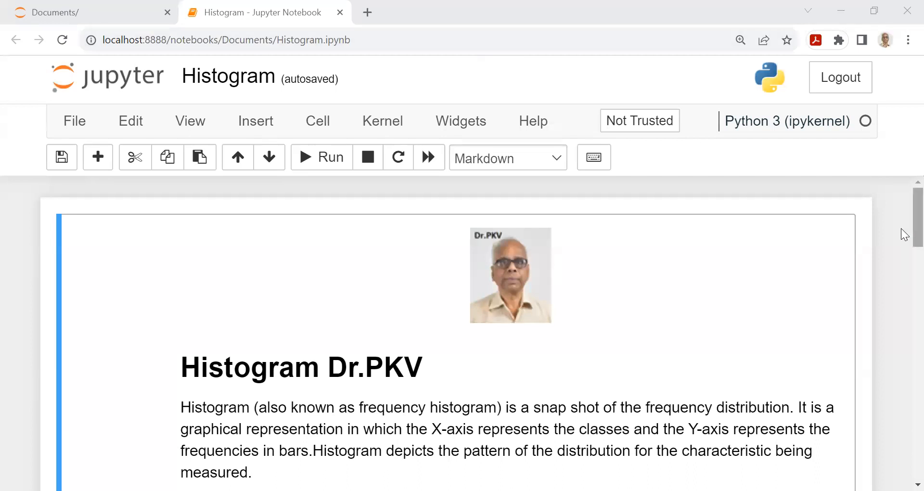
Scroll past the histogram image to the Torque Problem text listing the twenty-five assemblies' torque data
{"action": "scroll", "scroll_direction": "down", "scroll_amount": 3}
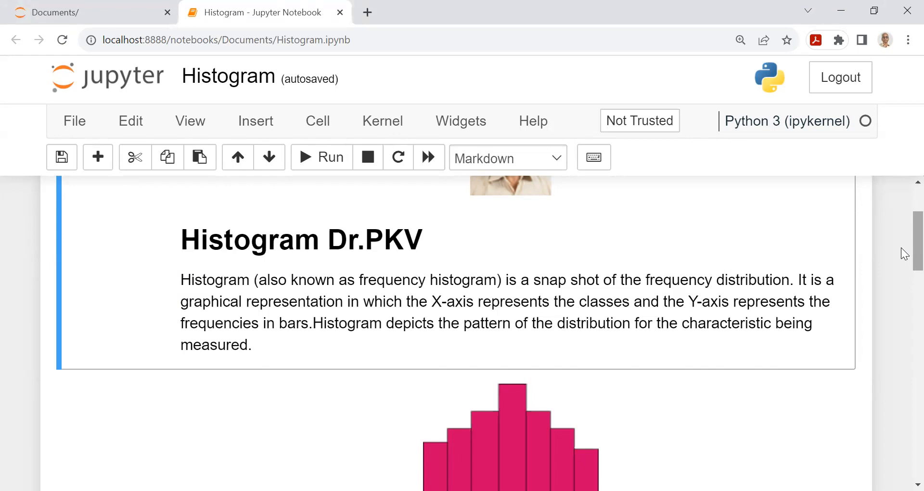
{"action": "scroll", "scroll_direction": "down", "scroll_amount": 3}
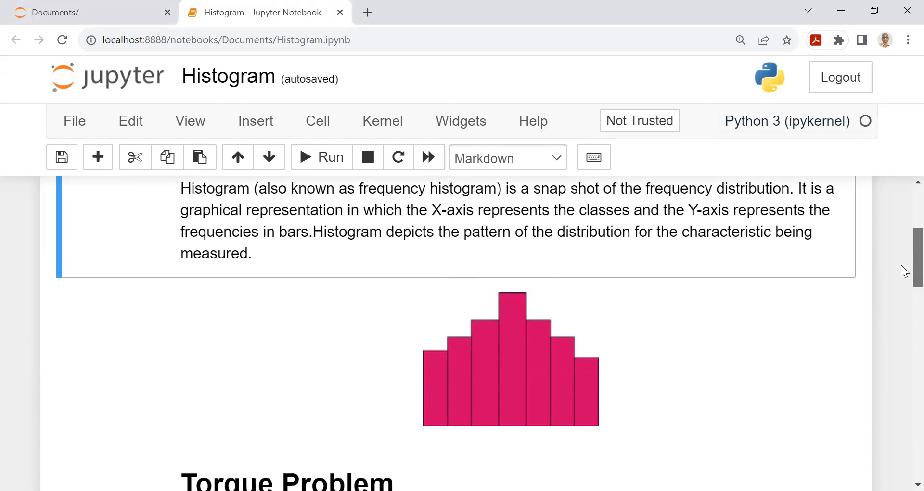
{"action": "scroll", "scroll_direction": "down", "scroll_amount": 3}
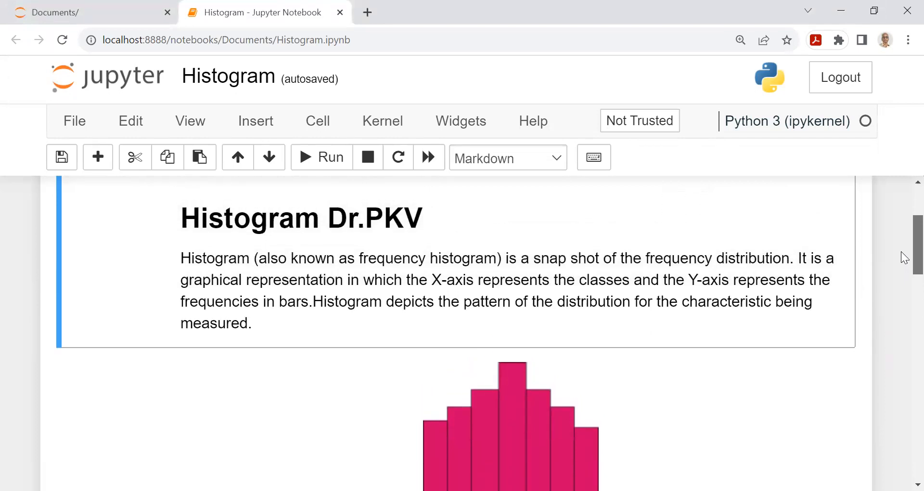
{"action": "scroll", "scroll_direction": "down", "scroll_amount": 3}
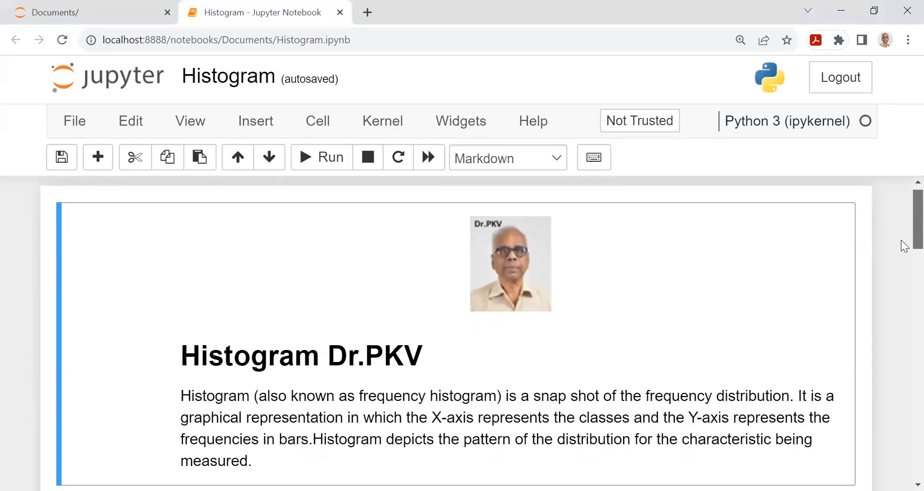
{"action": "scroll", "scroll_direction": "down", "scroll_amount": 3}
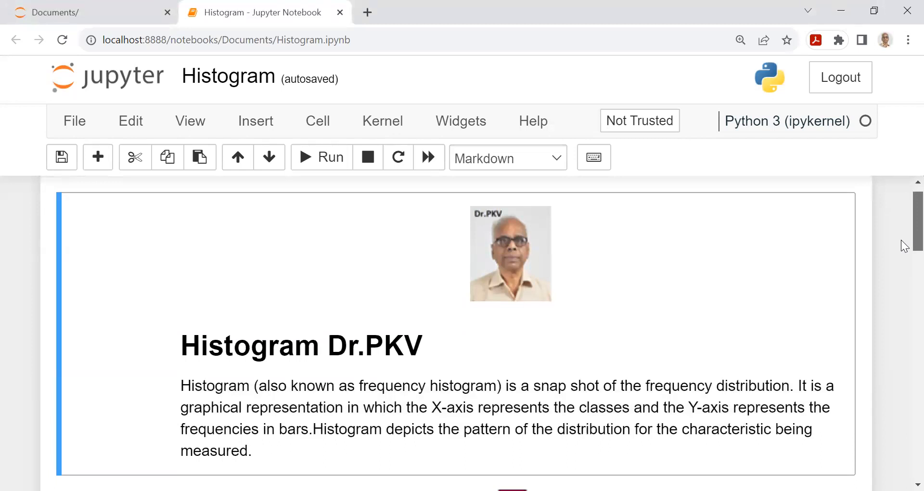
{"action": "scroll", "scroll_direction": "down", "scroll_amount": 3}
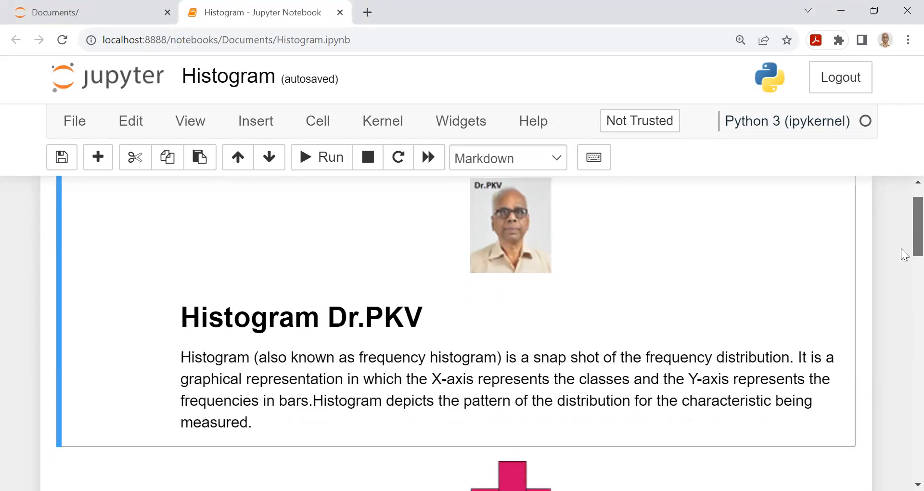
{"action": "scroll", "scroll_direction": "down", "scroll_amount": 3}
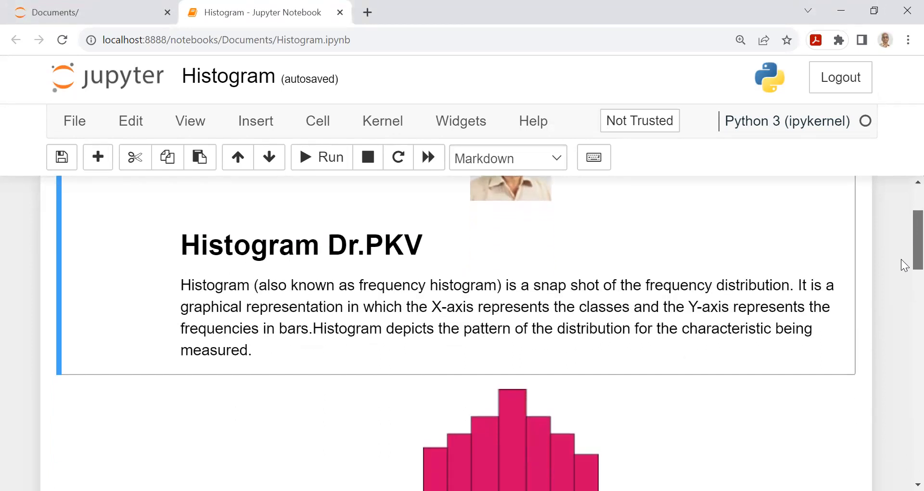
{"action": "scroll", "scroll_direction": "down", "scroll_amount": 3}
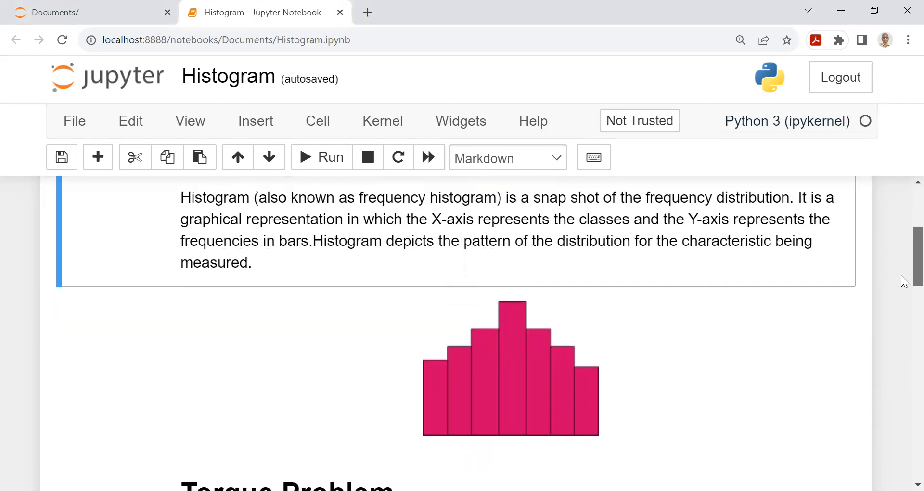
{"action": "scroll", "scroll_direction": "down", "scroll_amount": 3}
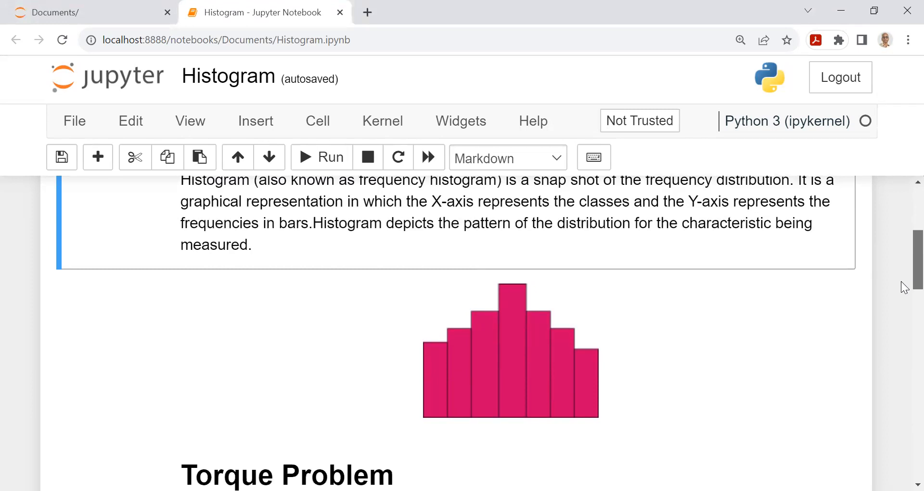
{"action": "scroll", "scroll_direction": "down", "scroll_amount": 3}
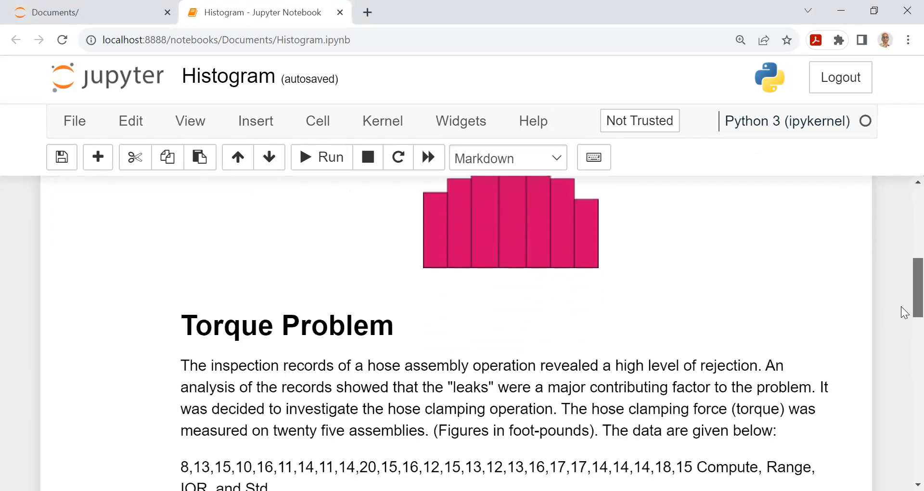
Scroll to the pandas code cell that loads the torque data and plots the titled histogram
{"action": "scroll", "scroll_direction": "down", "scroll_amount": 3}
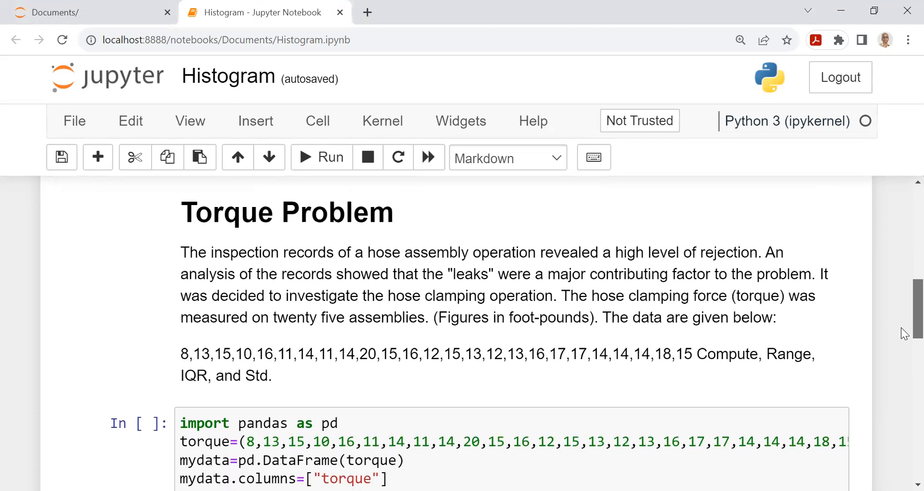
{"action": "mouse_move", "coordinate": [905, 323]}
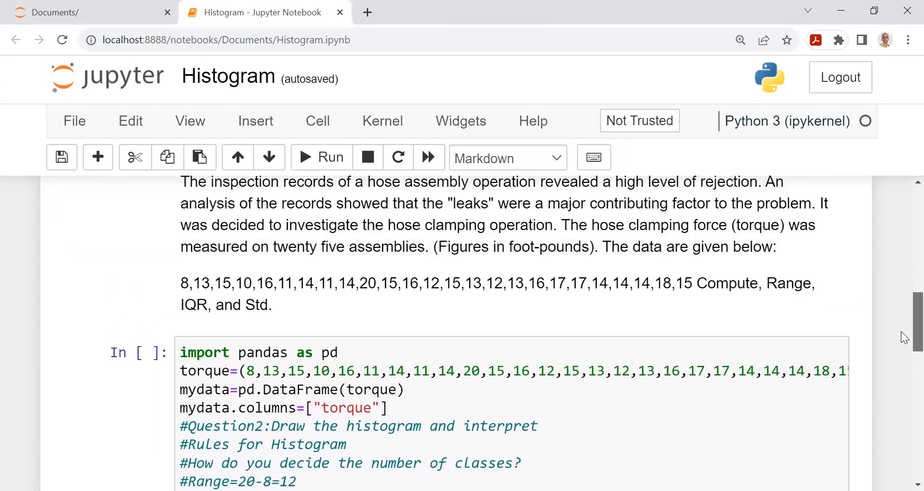
{"action": "scroll", "scroll_direction": "down", "scroll_amount": 3}
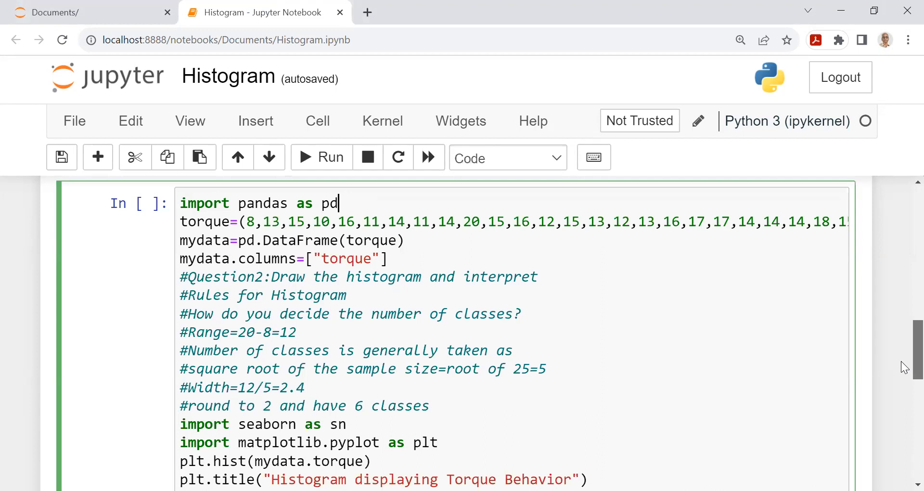
{"action": "mouse_move", "coordinate": [804, 381]}
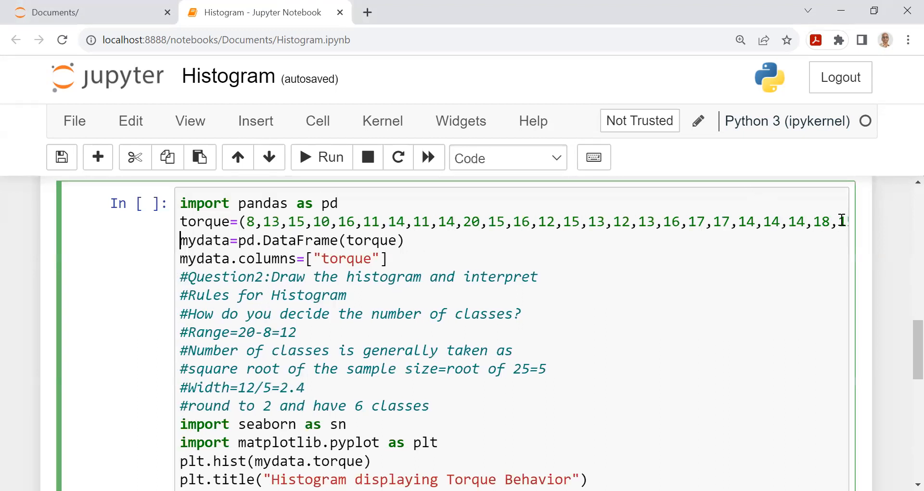
{"action": "left_click", "coordinate": [208, 240]}
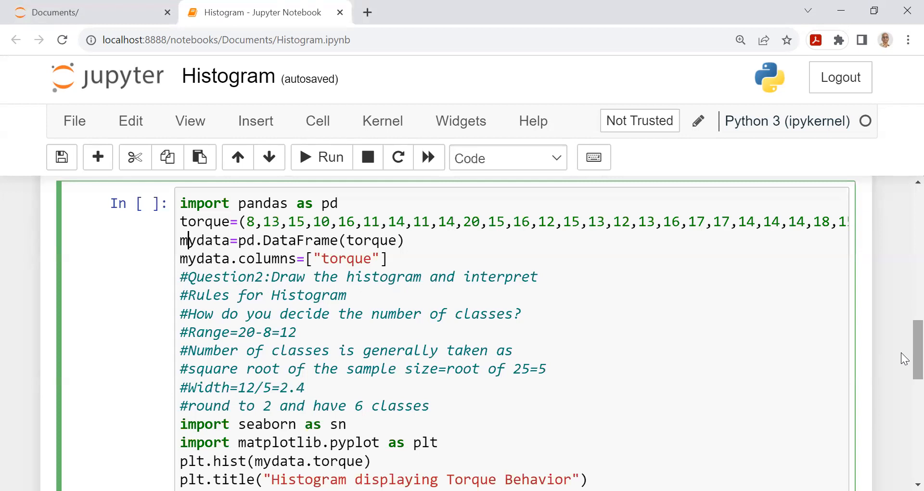
{"action": "mouse_move", "coordinate": [758, 348]}
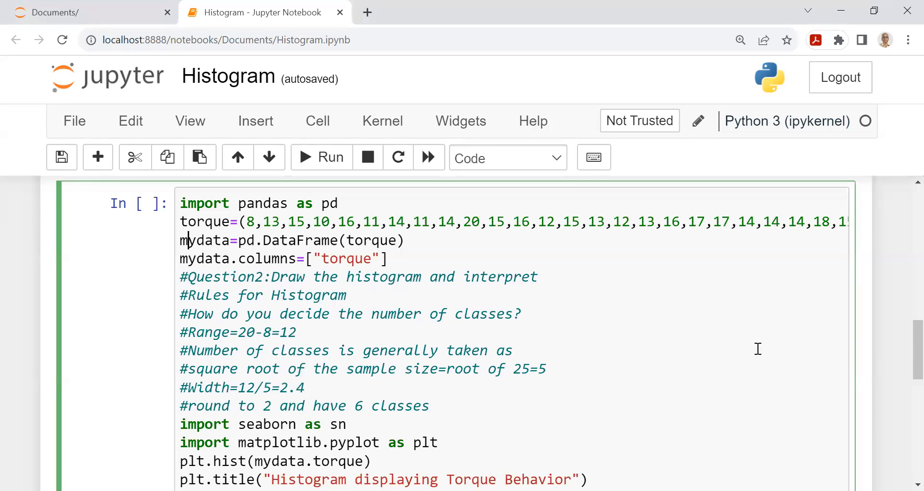
{"action": "scroll", "scroll_direction": "down", "scroll_amount": 3}
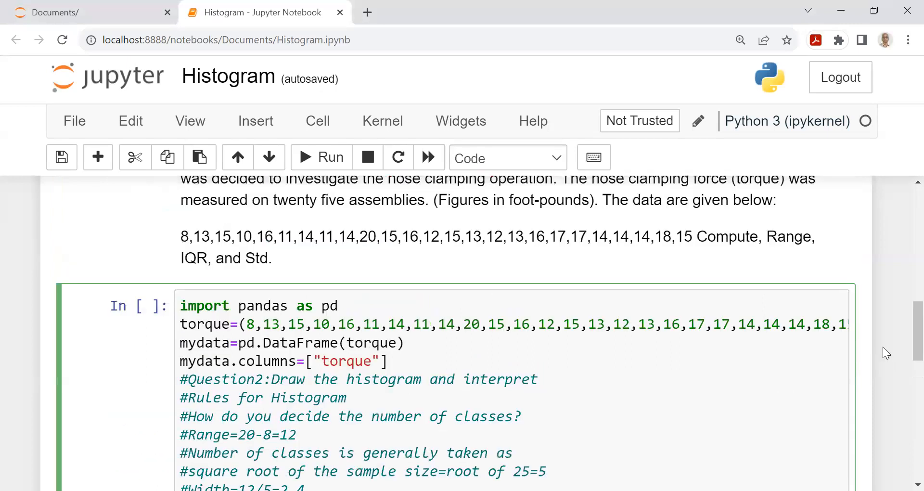
{"action": "left_click", "coordinate": [187, 343]}
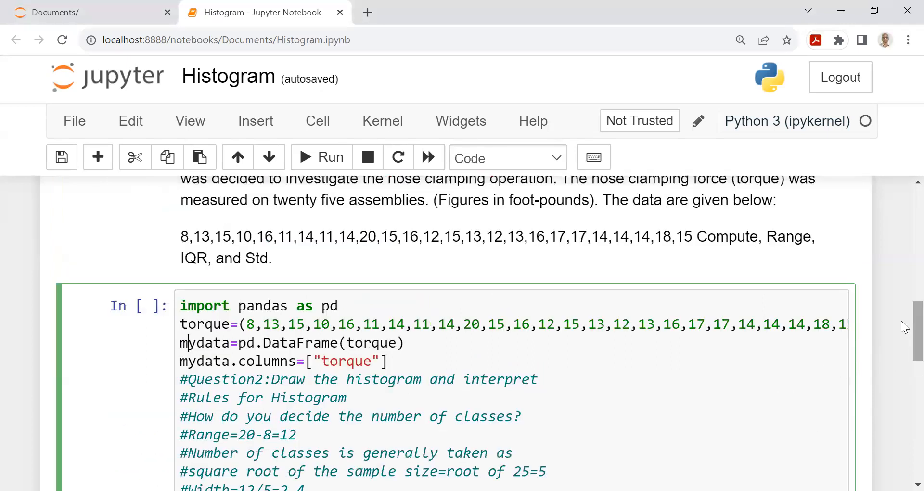
{"action": "scroll", "scroll_direction": "down", "scroll_amount": 3}
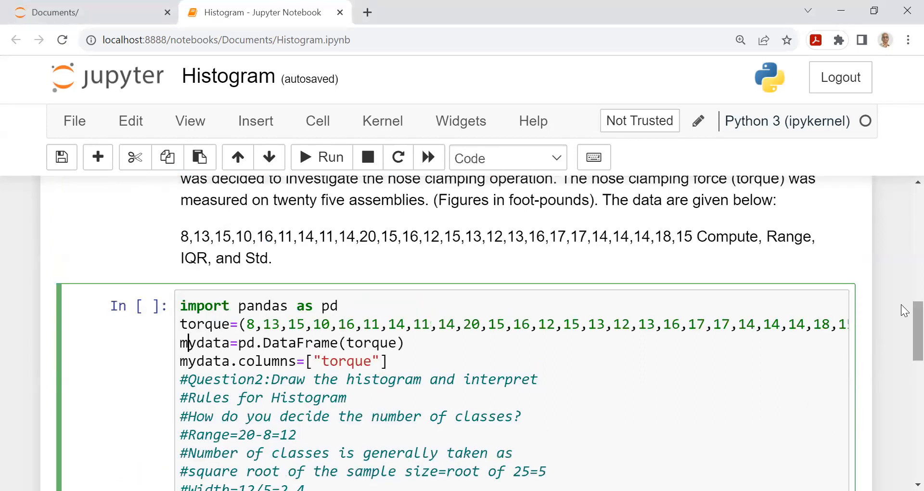
{"action": "scroll", "scroll_direction": "down", "scroll_amount": 3}
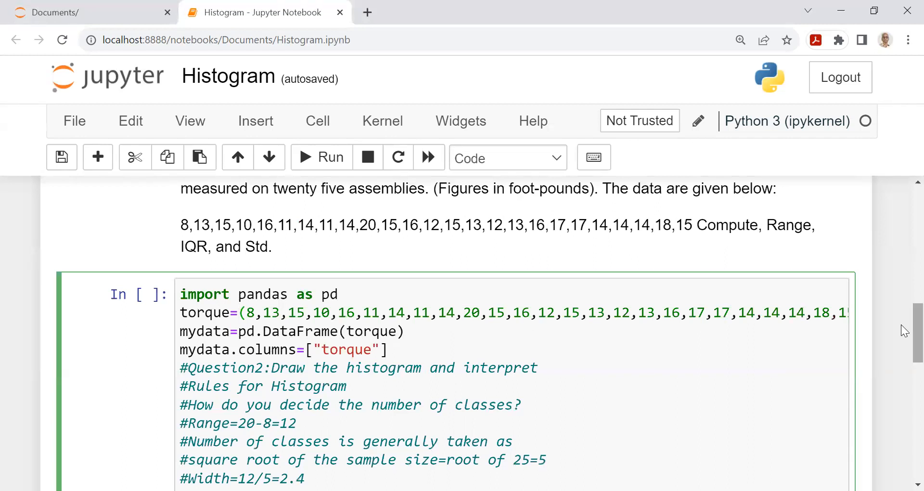
{"action": "scroll", "scroll_direction": "down", "scroll_amount": 3}
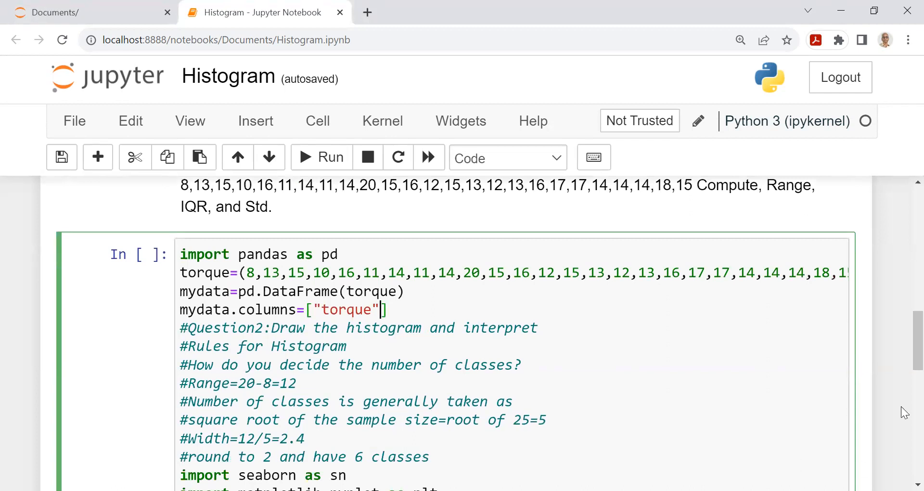
{"action": "scroll", "scroll_direction": "down", "scroll_amount": 3}
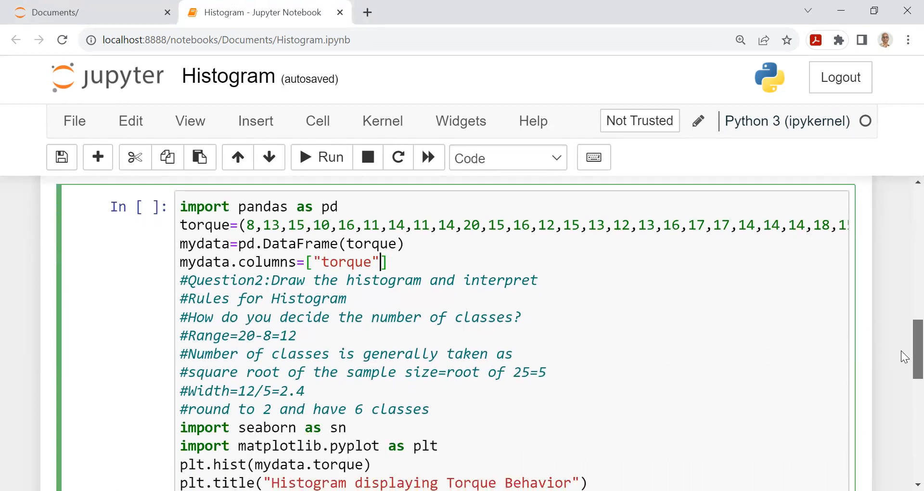
{"action": "scroll", "scroll_direction": "down", "scroll_amount": 3}
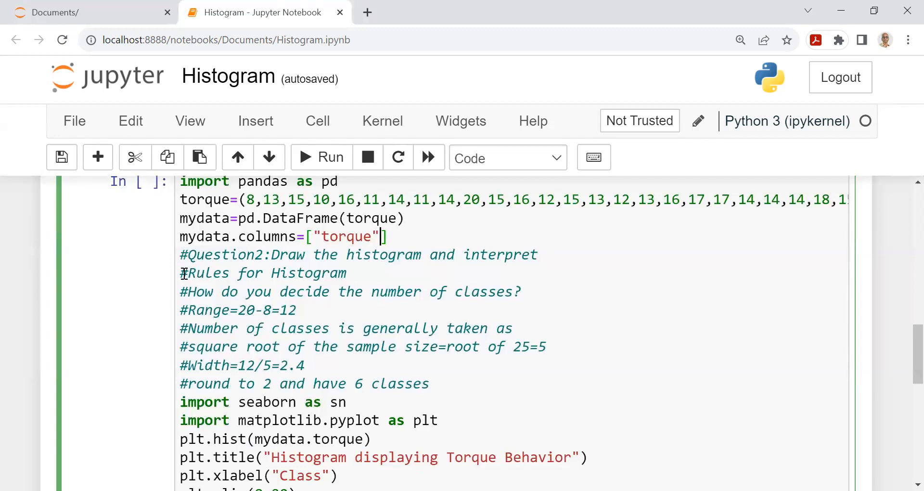
{"action": "left_click", "coordinate": [182, 272]}
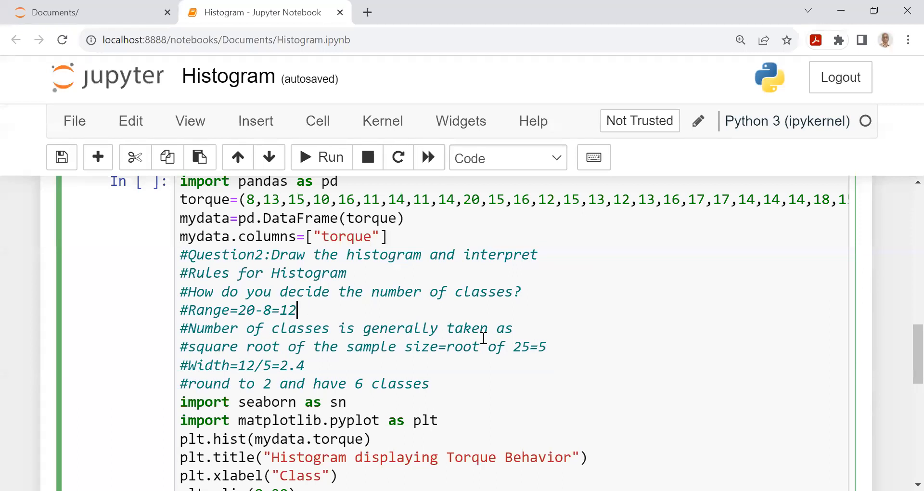
{"action": "mouse_move", "coordinate": [411, 356]}
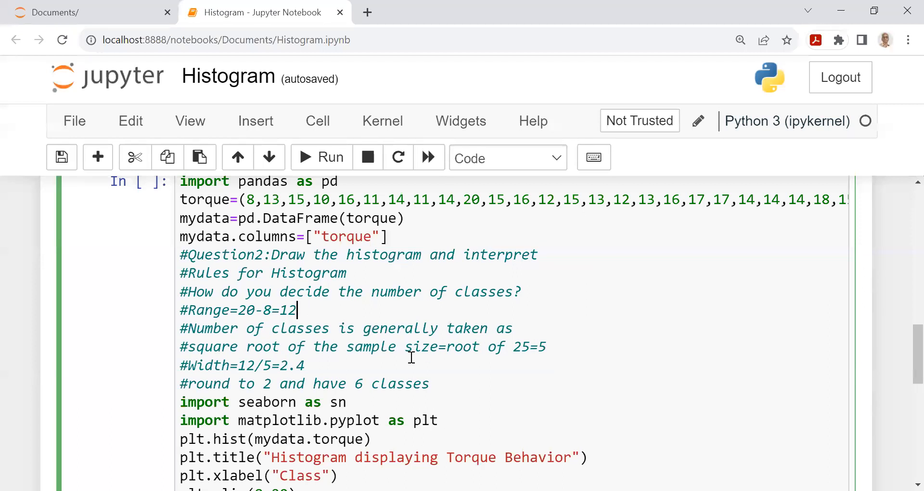
{"action": "mouse_move", "coordinate": [464, 373]}
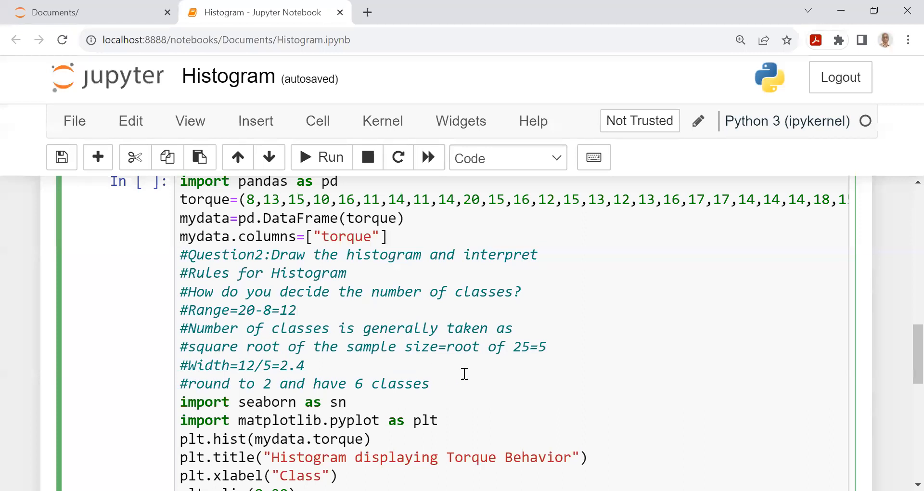
{"action": "mouse_move", "coordinate": [540, 347]}
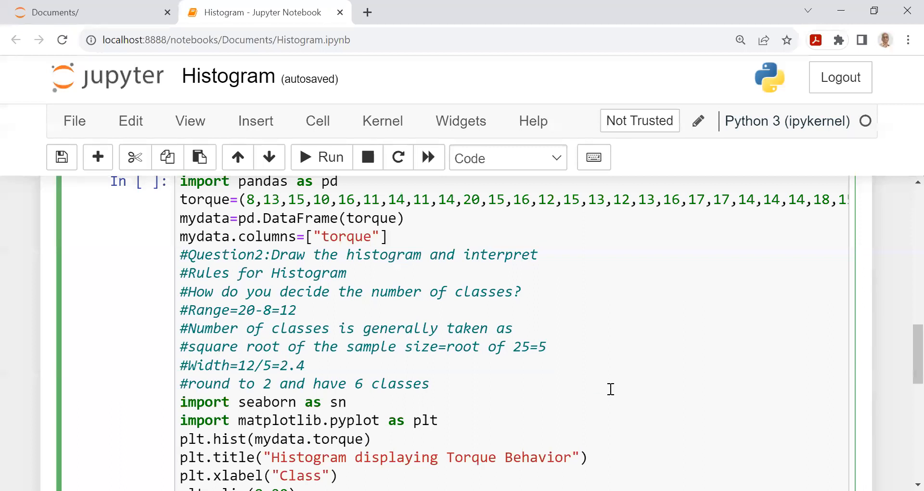
{"action": "mouse_move", "coordinate": [189, 364]}
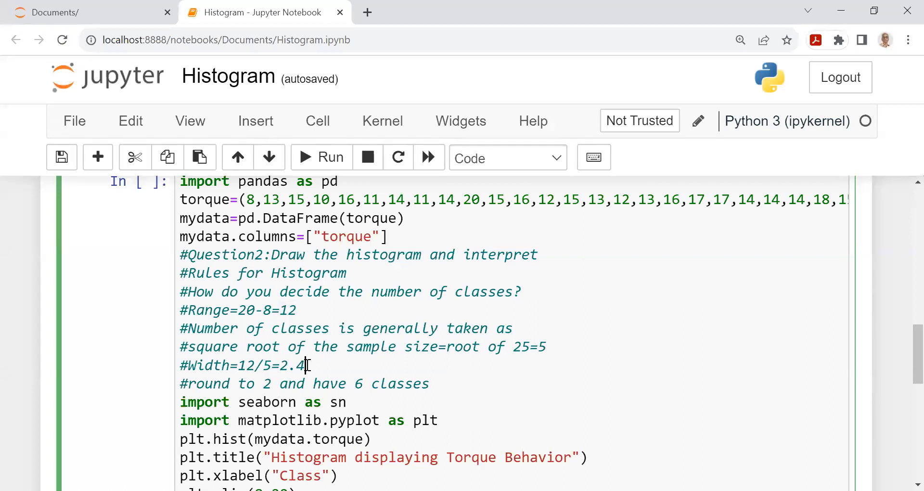
{"action": "double_click", "coordinate": [293, 366]}
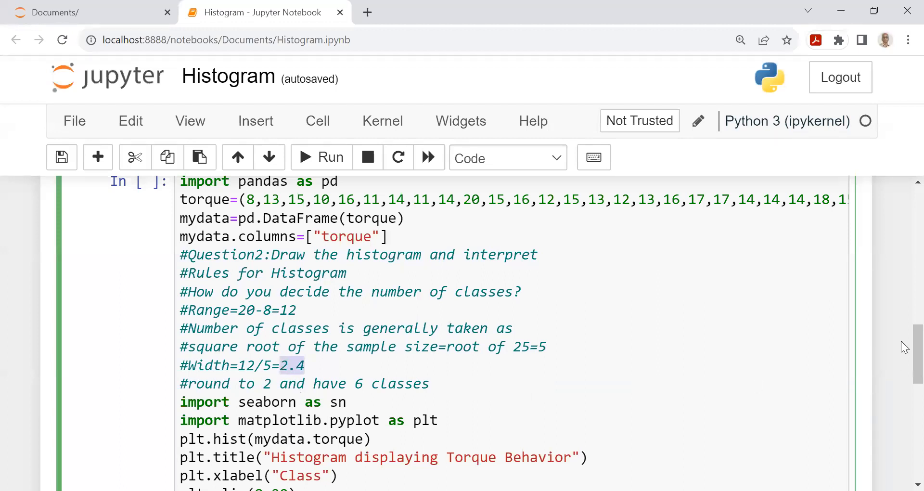
{"action": "scroll", "scroll_direction": "down", "scroll_amount": 3}
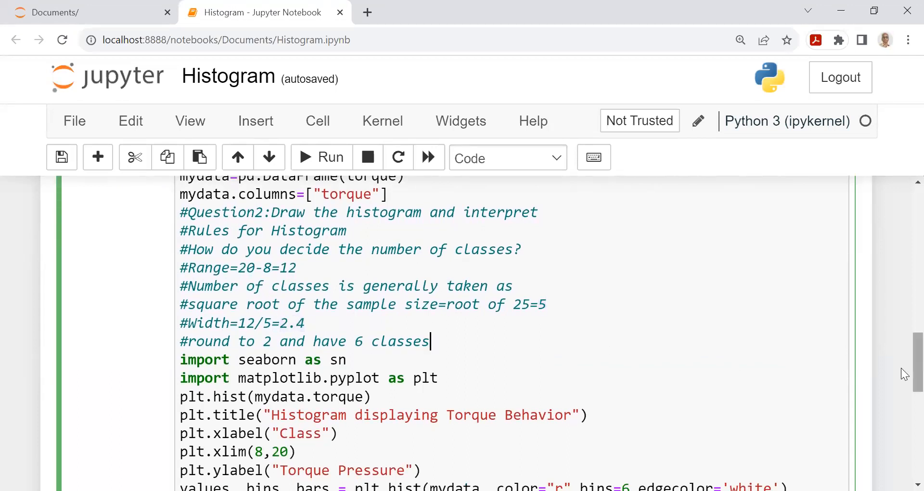
{"action": "scroll", "scroll_direction": "down", "scroll_amount": 3}
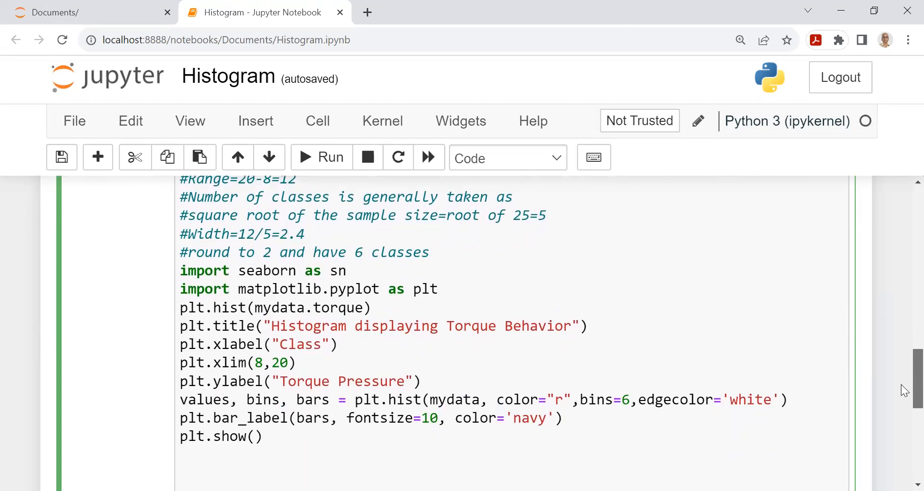
{"action": "scroll", "scroll_direction": "down", "scroll_amount": 3}
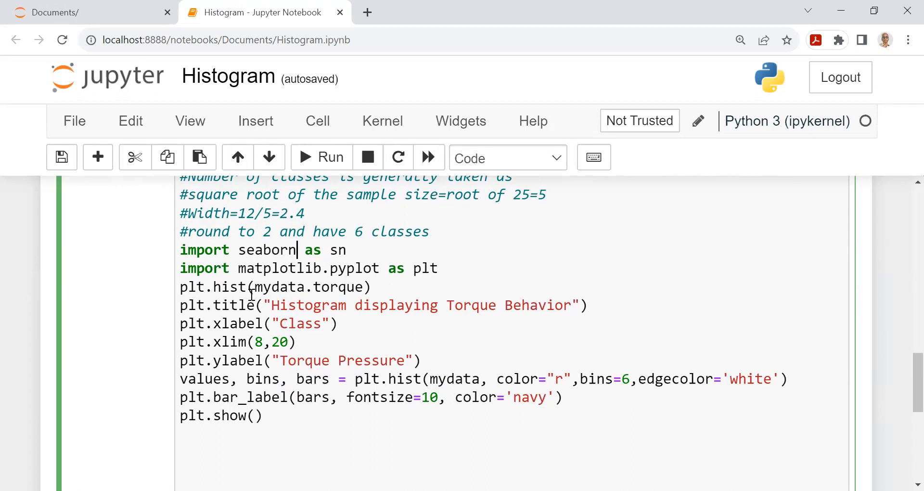
{"action": "mouse_move", "coordinate": [240, 268]}
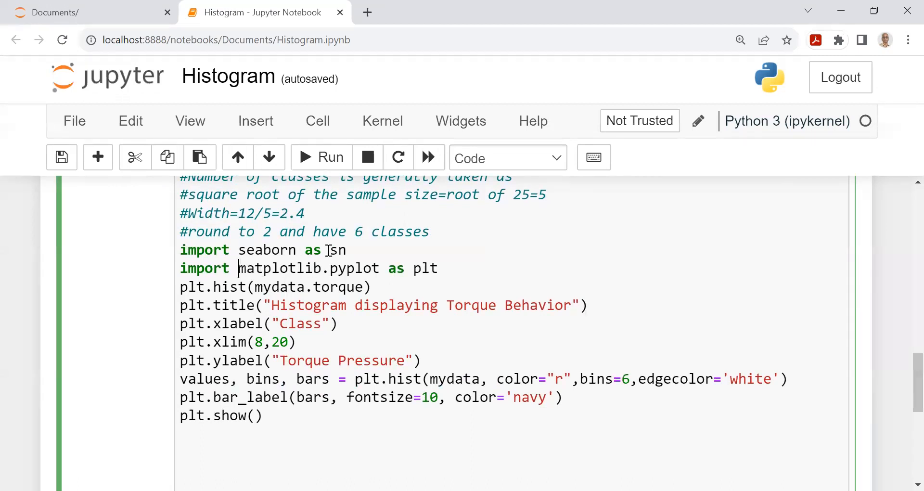
{"action": "double_click", "coordinate": [338, 251]}
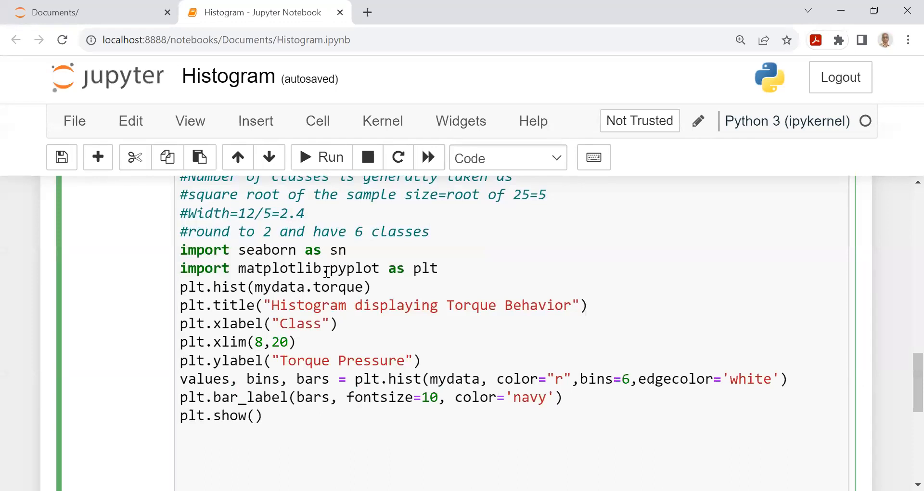
{"action": "double_click", "coordinate": [353, 268]}
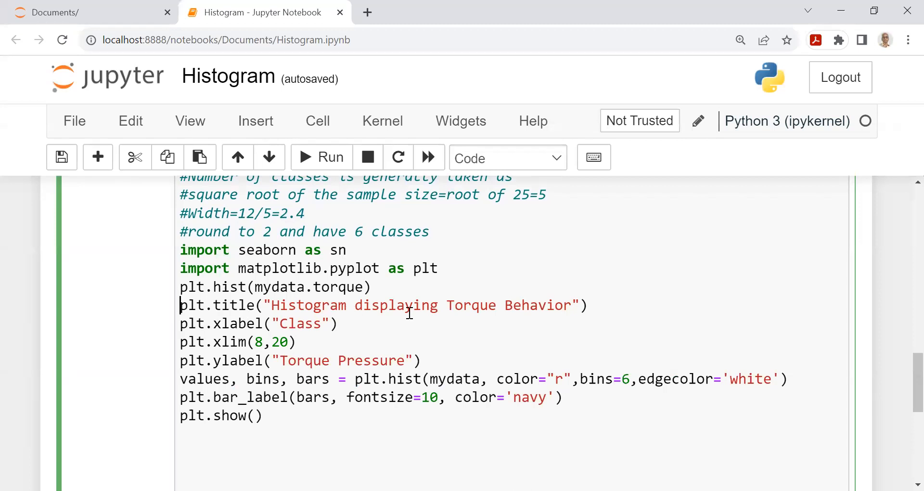
{"action": "mouse_move", "coordinate": [567, 311]}
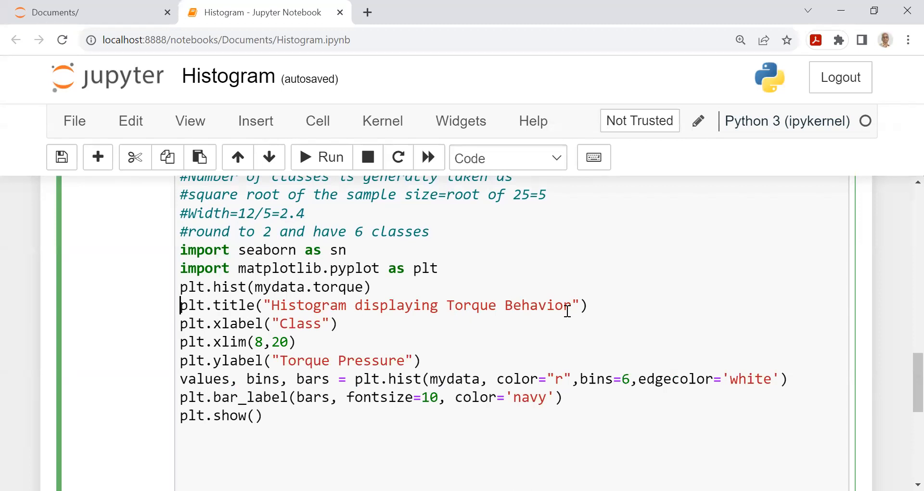
{"action": "mouse_move", "coordinate": [228, 349]}
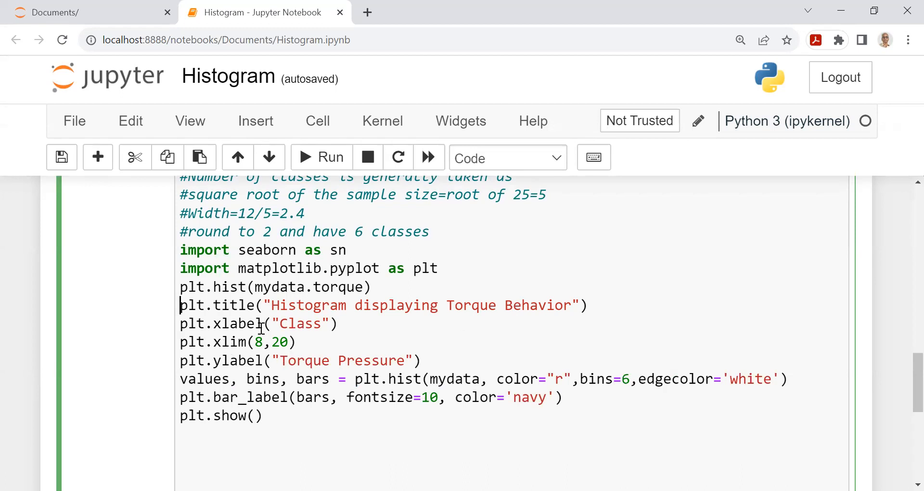
{"action": "mouse_move", "coordinate": [237, 360]}
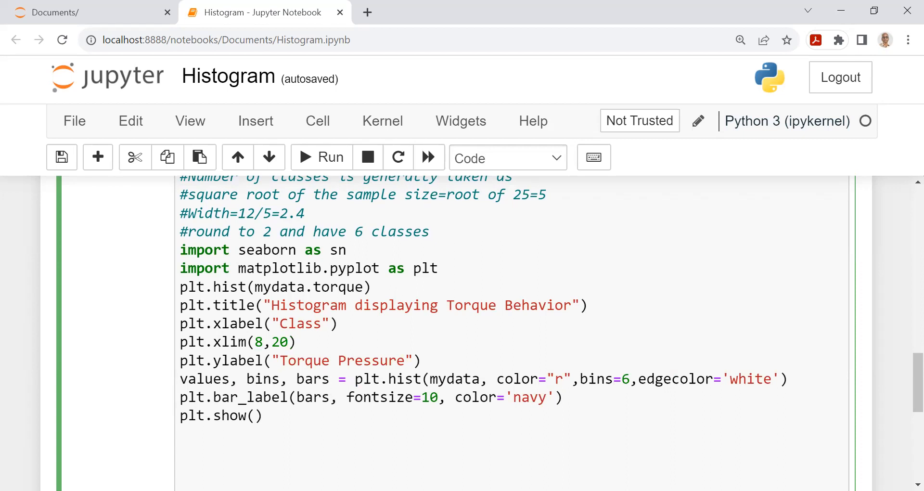
{"action": "mouse_move", "coordinate": [725, 434]}
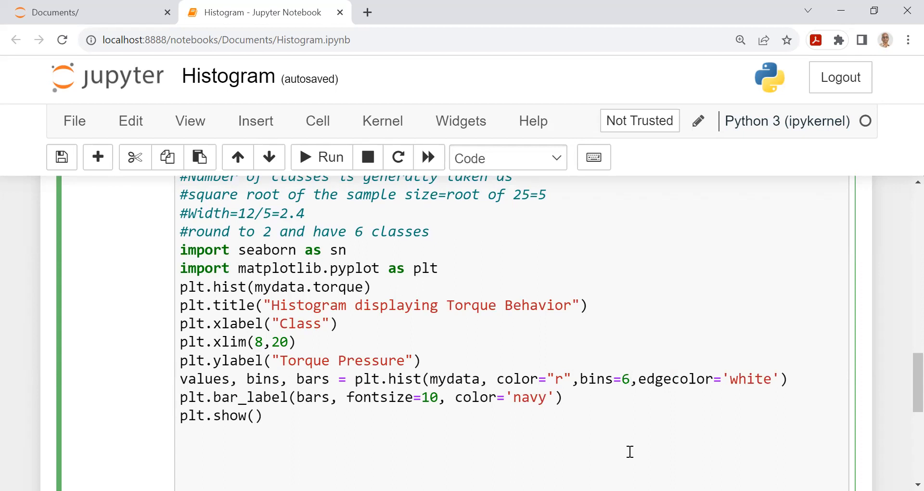
{"action": "left_click", "coordinate": [629, 379]}
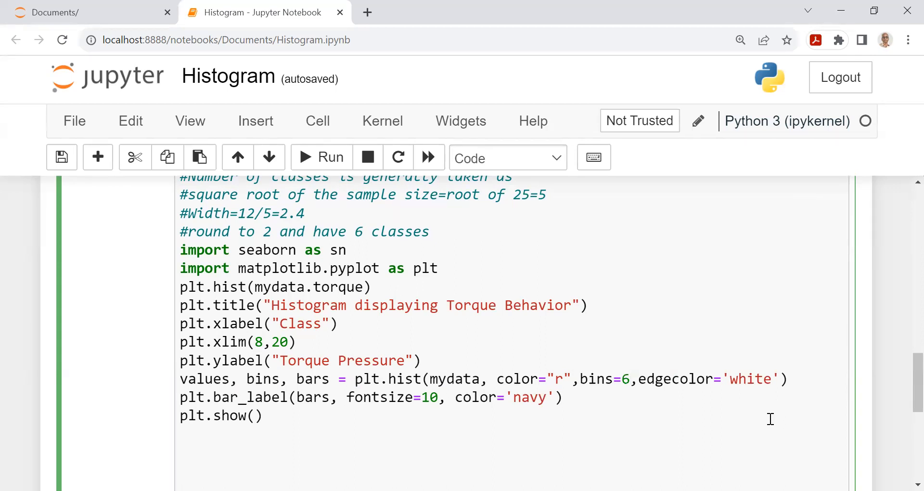
{"action": "mouse_move", "coordinate": [411, 397]}
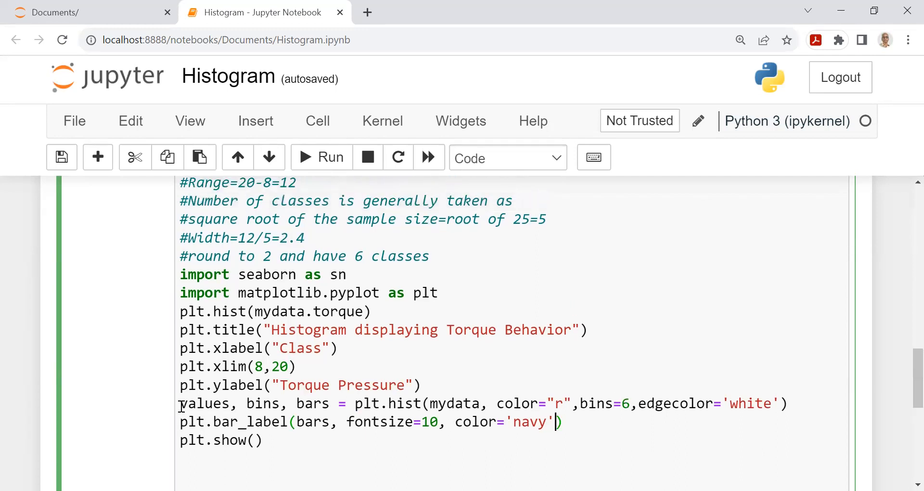
{"action": "left_click_drag", "start_coordinate": [180, 403], "coordinate": [563, 421]}
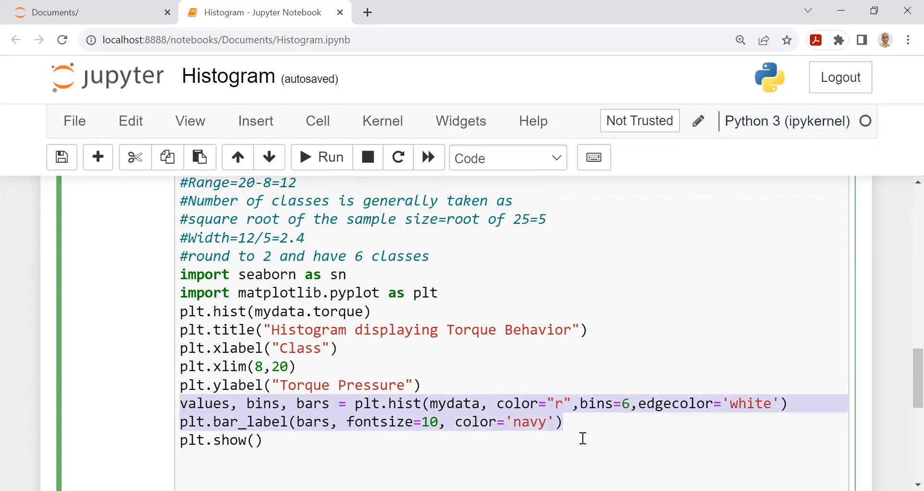
{"action": "scroll", "scroll_direction": "down", "scroll_amount": 3}
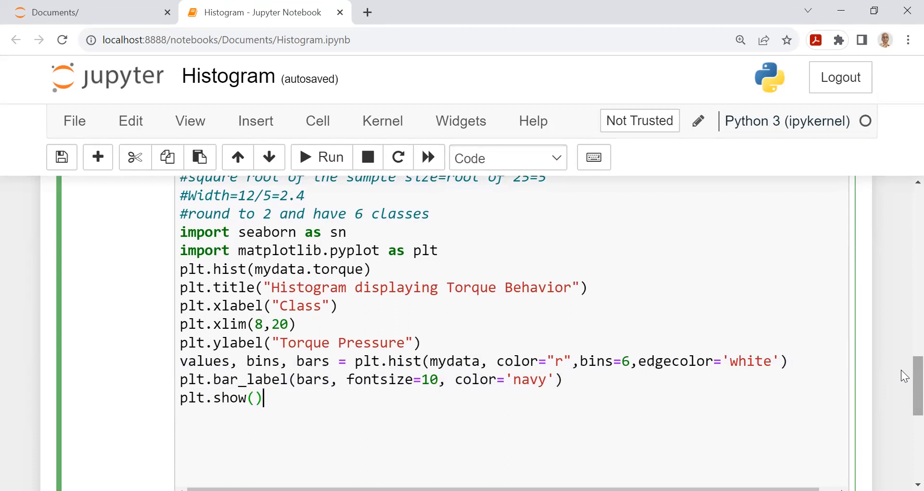
{"action": "scroll", "scroll_direction": "down", "scroll_amount": 3}
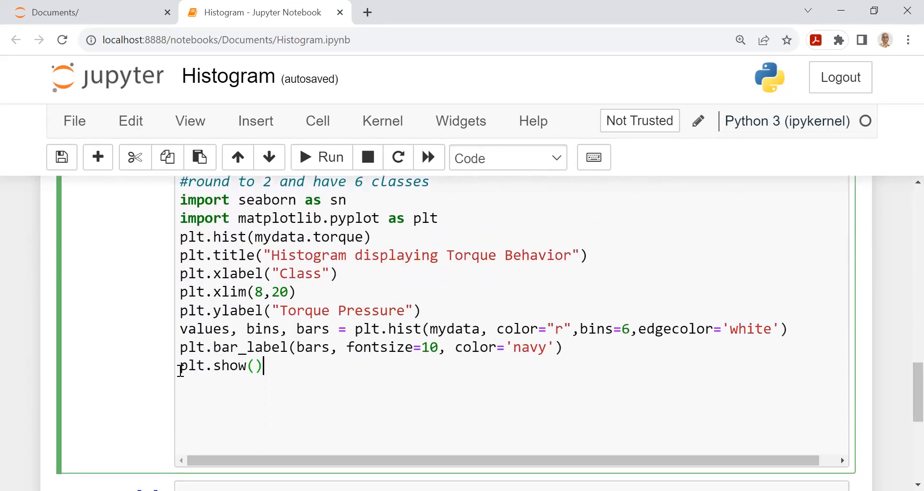
Run the cell to draw the red six-bin Torque Behavior histogram with bar labels 1, 3, 5, 9, 5, 2
{"action": "left_click", "coordinate": [321, 157]}
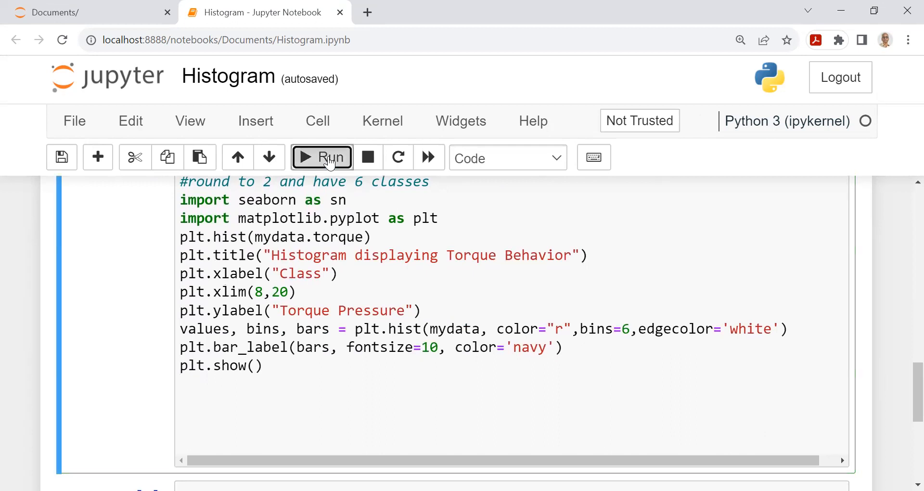
{"action": "left_click", "coordinate": [322, 157]}
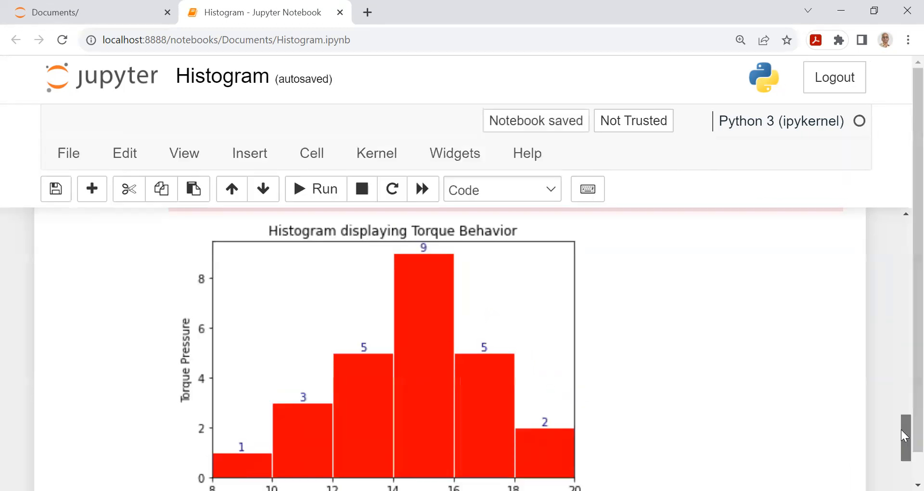
{"action": "scroll", "scroll_direction": "down", "scroll_amount": 3}
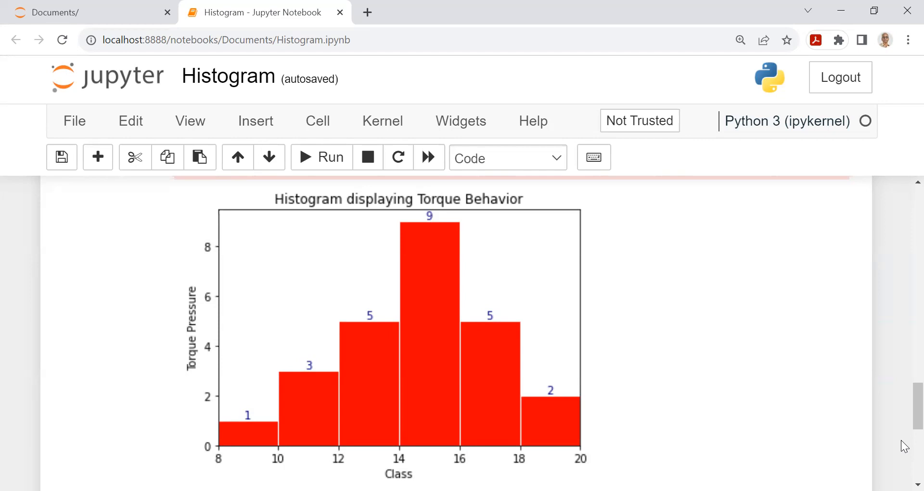
{"action": "mouse_move", "coordinate": [181, 341]}
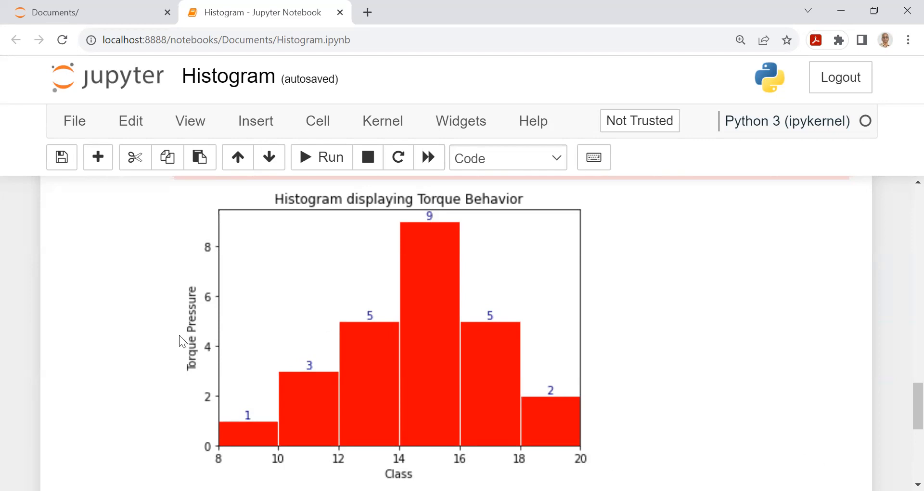
{"action": "mouse_move", "coordinate": [447, 369]}
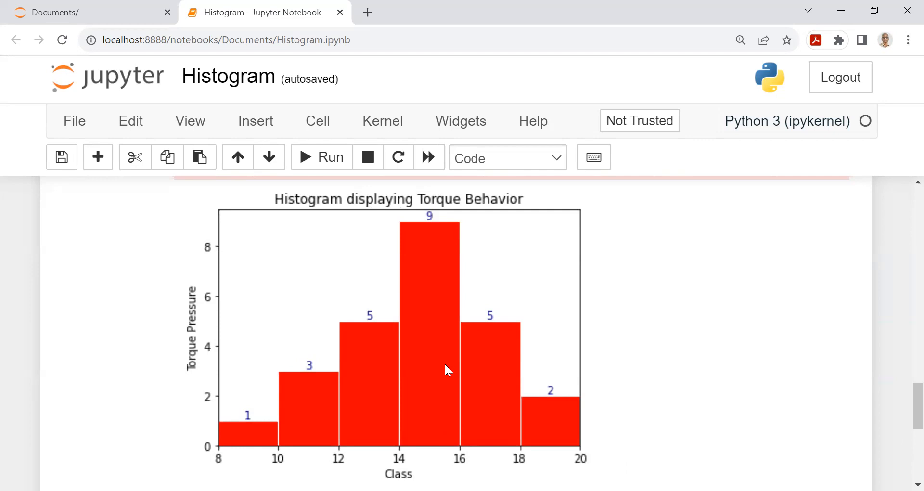
{"action": "mouse_move", "coordinate": [498, 434]}
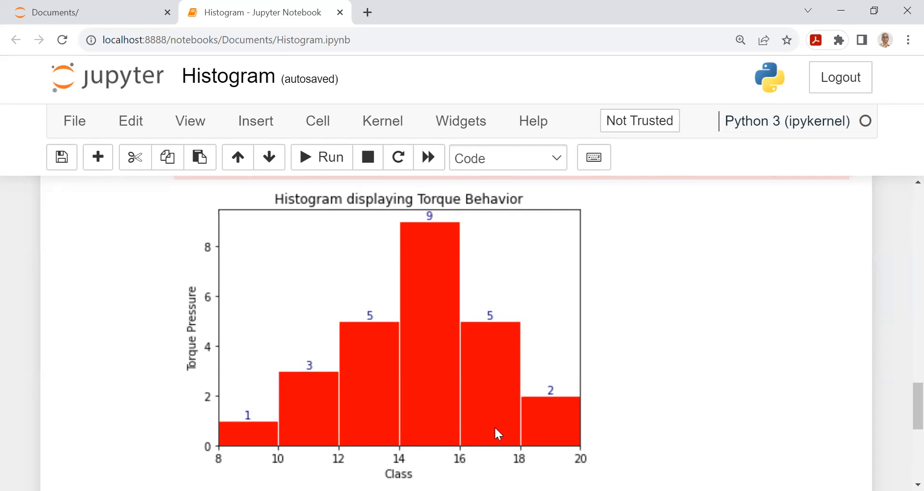
{"action": "mouse_move", "coordinate": [431, 417]}
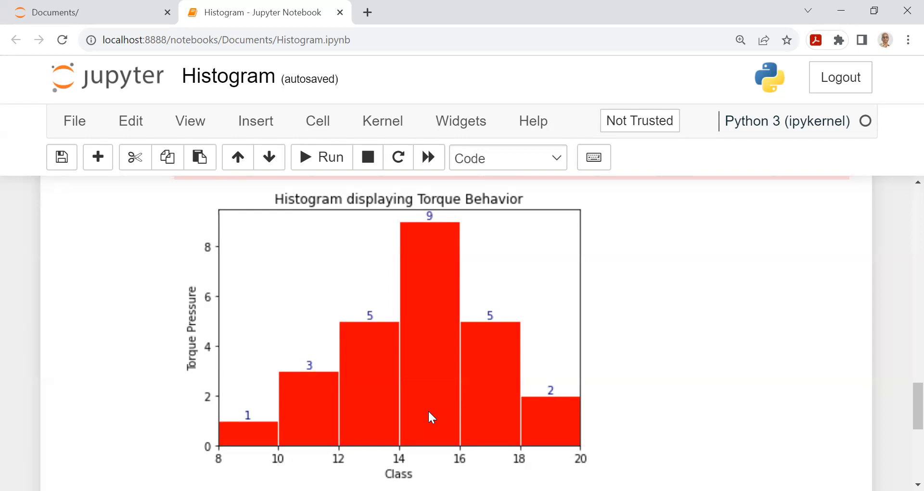
{"action": "mouse_move", "coordinate": [362, 358]}
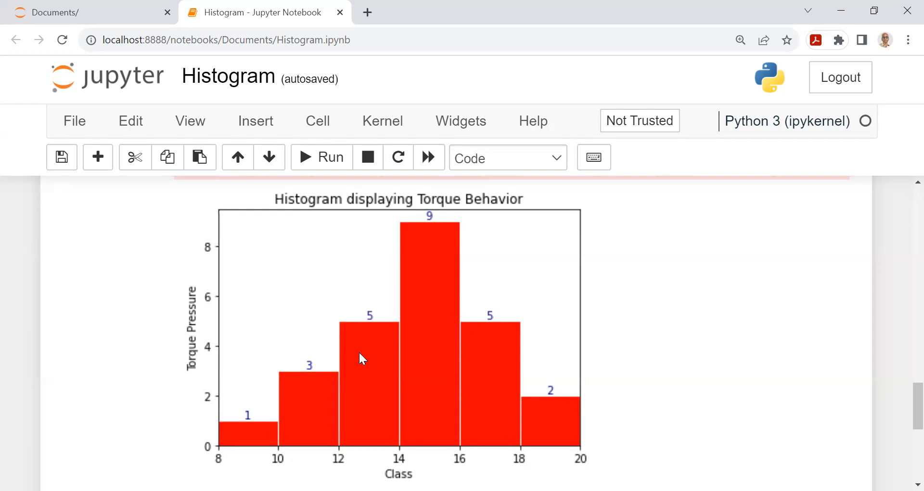
{"action": "mouse_move", "coordinate": [905, 413]}
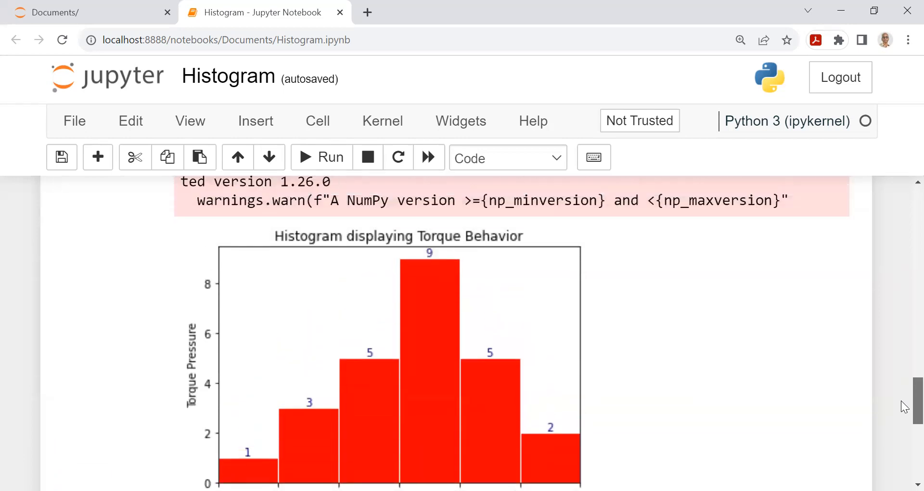
{"action": "scroll", "scroll_direction": "down", "scroll_amount": 3}
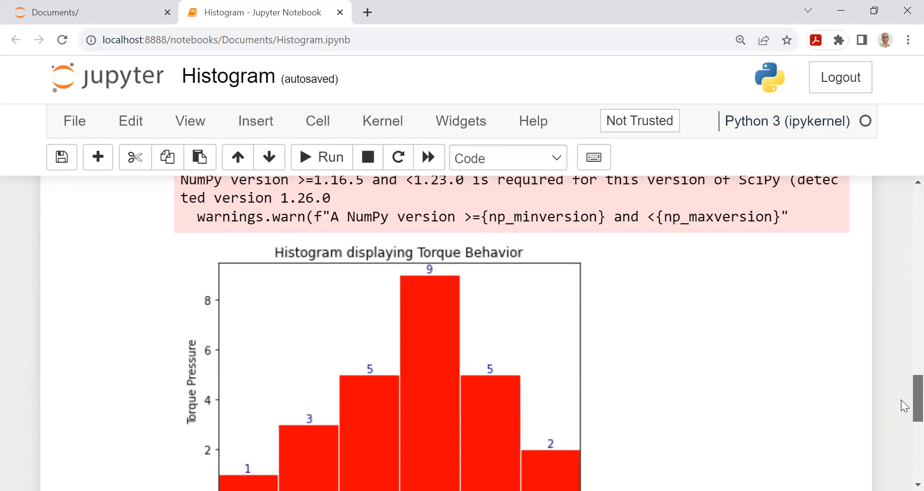
{"action": "scroll", "scroll_direction": "down", "scroll_amount": 3}
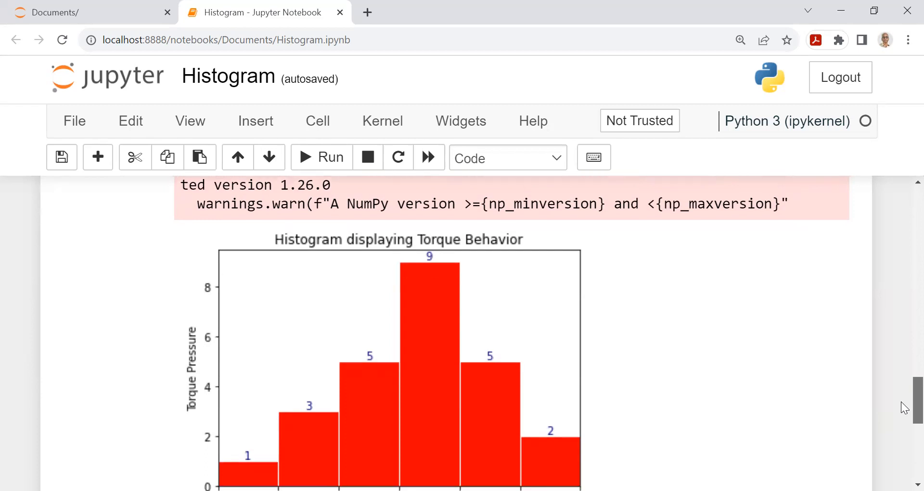
{"action": "scroll", "scroll_direction": "down", "scroll_amount": 3}
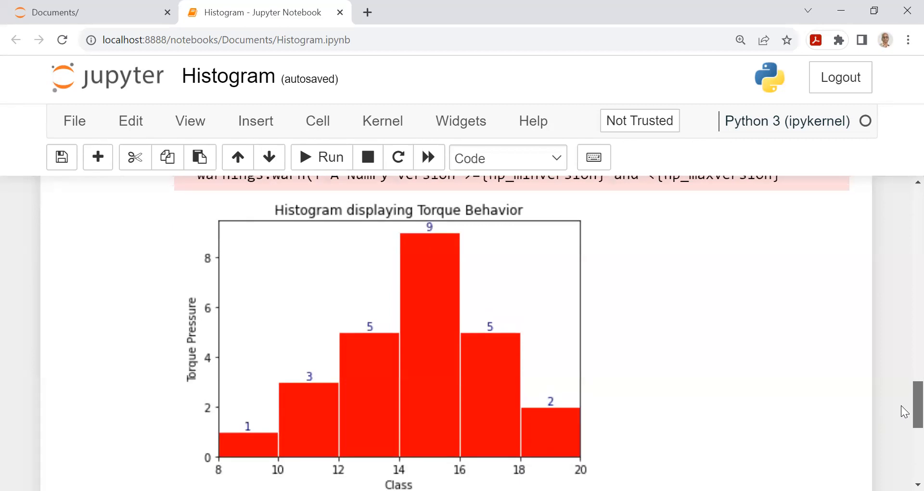